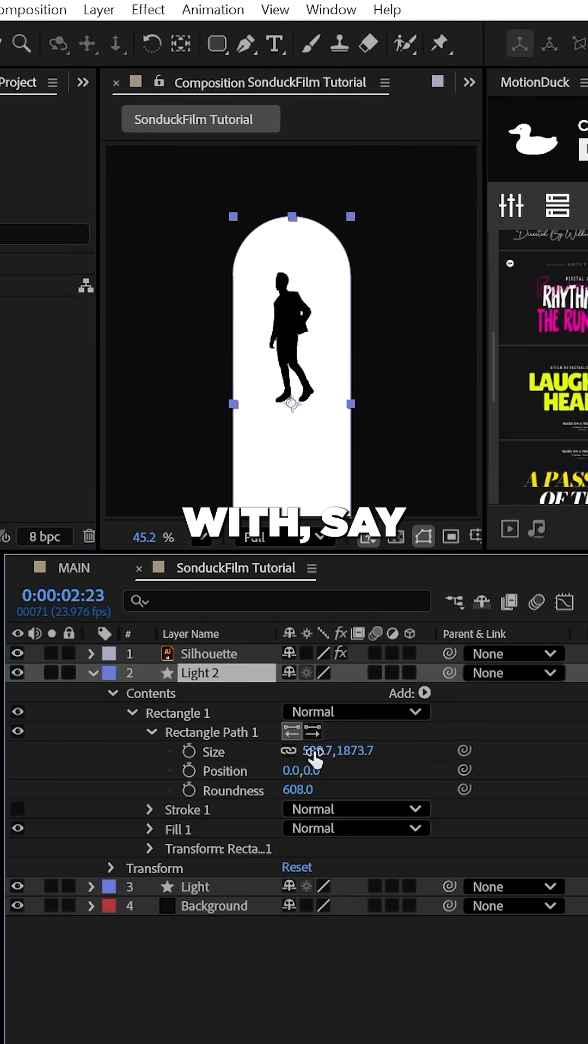
Adjust the Rectangle Path size on Light 2 and add a Stroke to the arch shape
{"action": "left_click", "coordinate": [152, 714]}
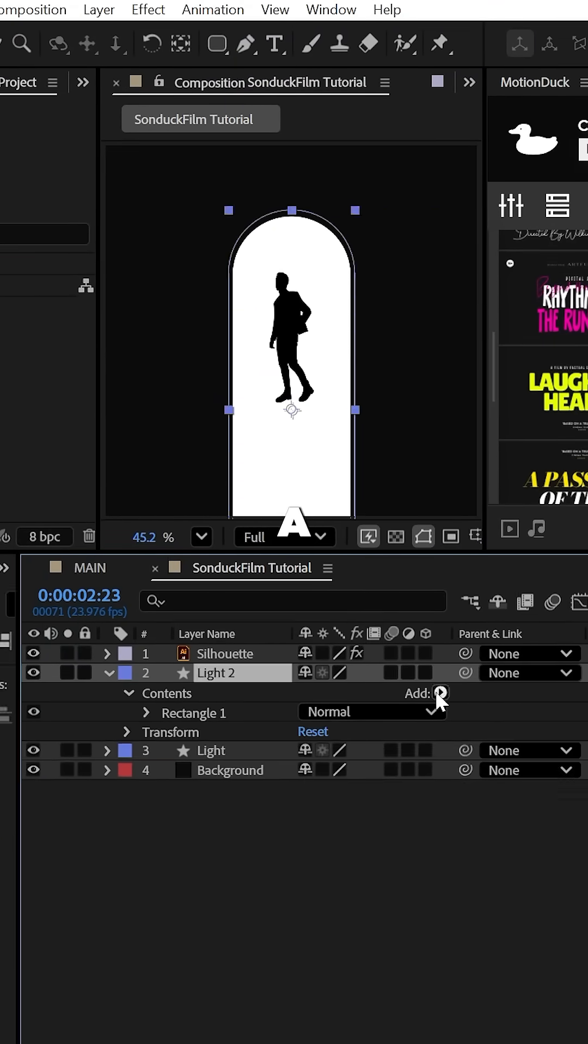
{"action": "left_click", "coordinate": [440, 694]}
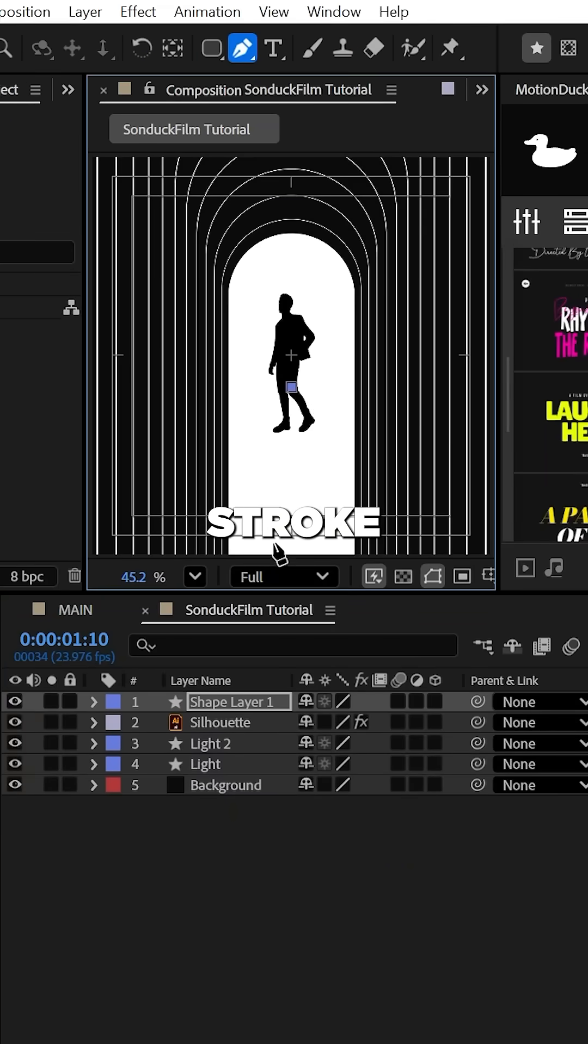
Draw a vertical floor line down from the doorway with the Pen tool and reveal its contents
{"action": "left_click", "coordinate": [94, 702]}
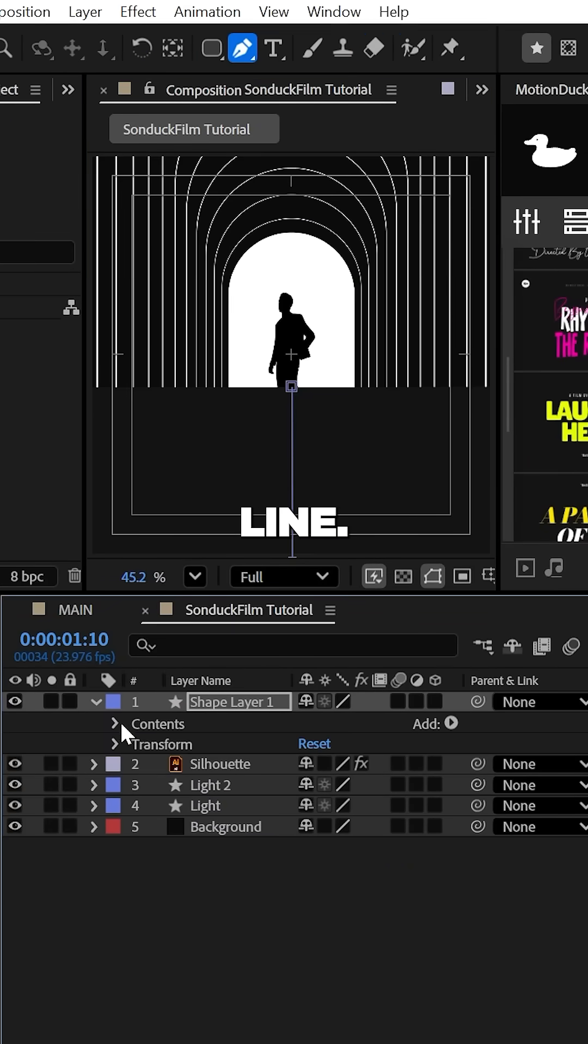
{"action": "left_click", "coordinate": [114, 724]}
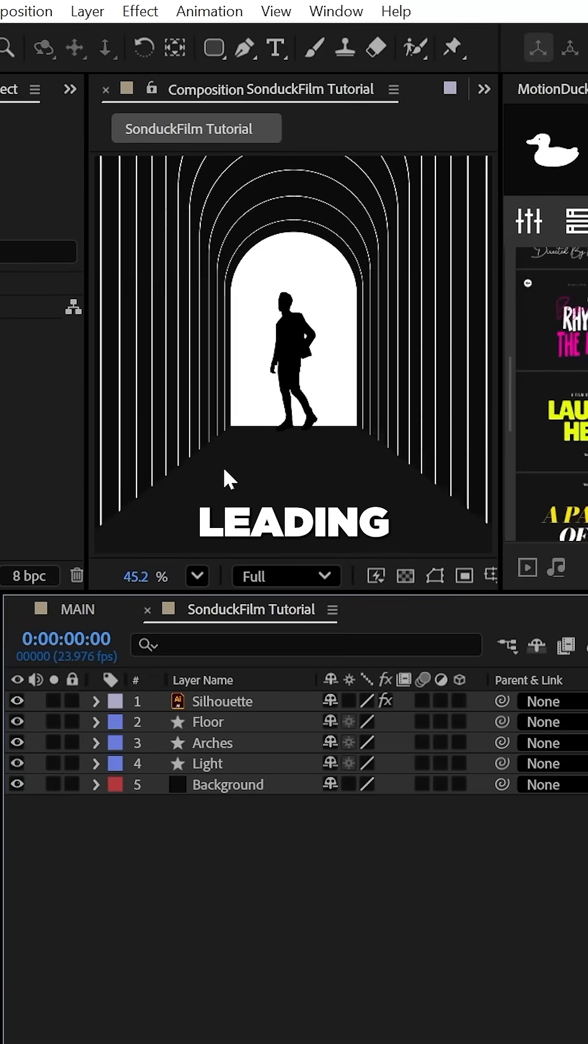
Create a new adjustment layer and apply CC Radial Fast Blur to it
{"action": "left_click", "coordinate": [87, 11]}
{"action": "type", "text": "CC Radi"}
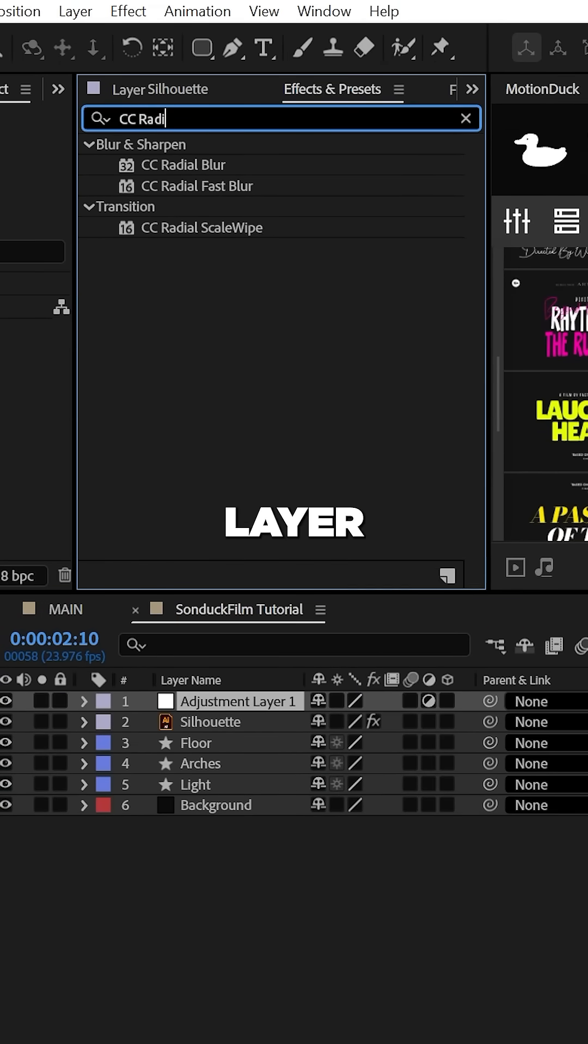
{"action": "double_click", "coordinate": [195, 186]}
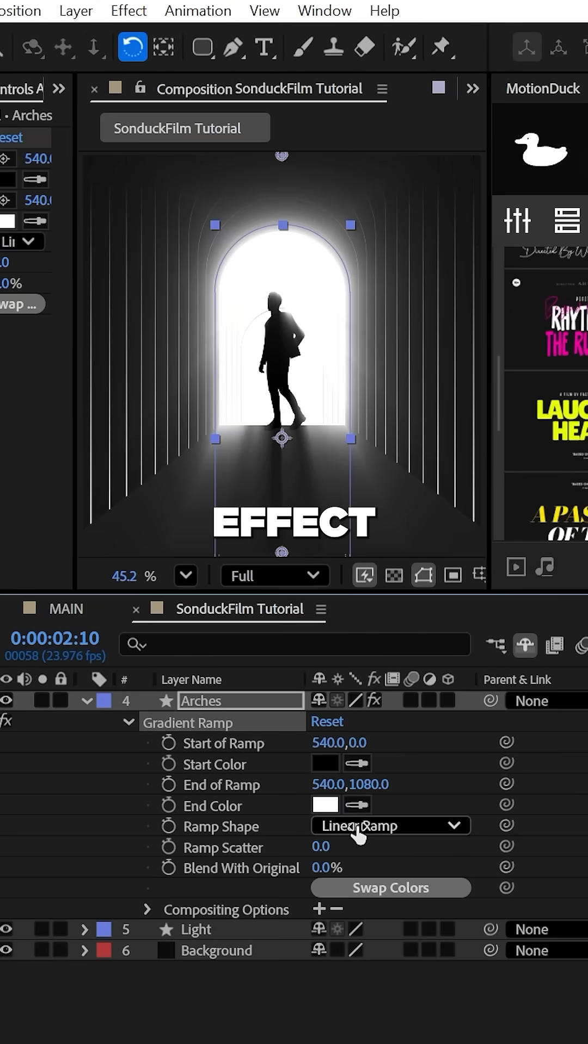
Choose the Gradient Ramp shape for the arches, then search effects for 'Poster'
{"action": "left_click", "coordinate": [389, 826]}
{"action": "type", "text": "Noise"}
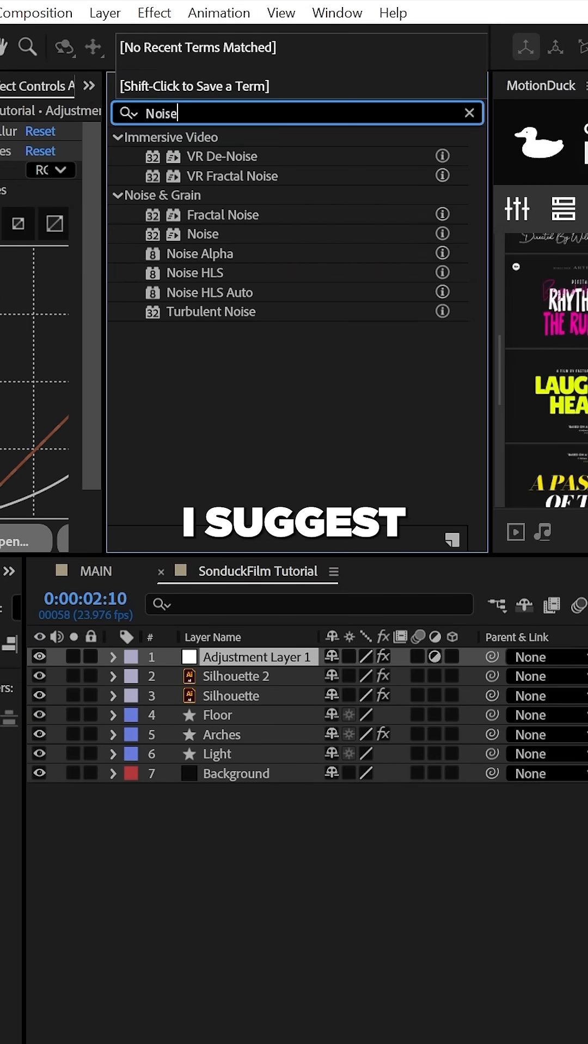
{"action": "type", "text": "Poster"}
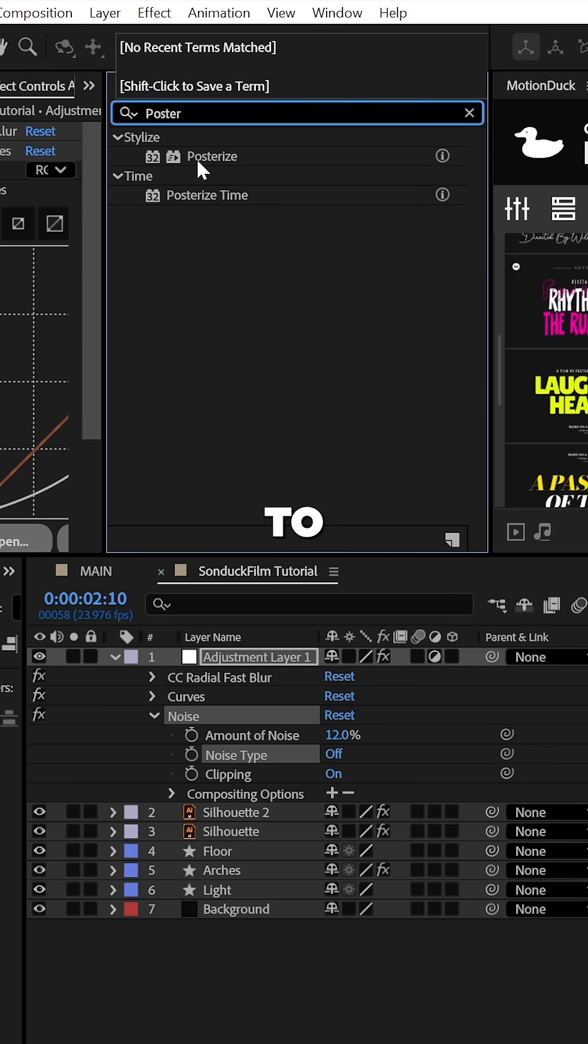